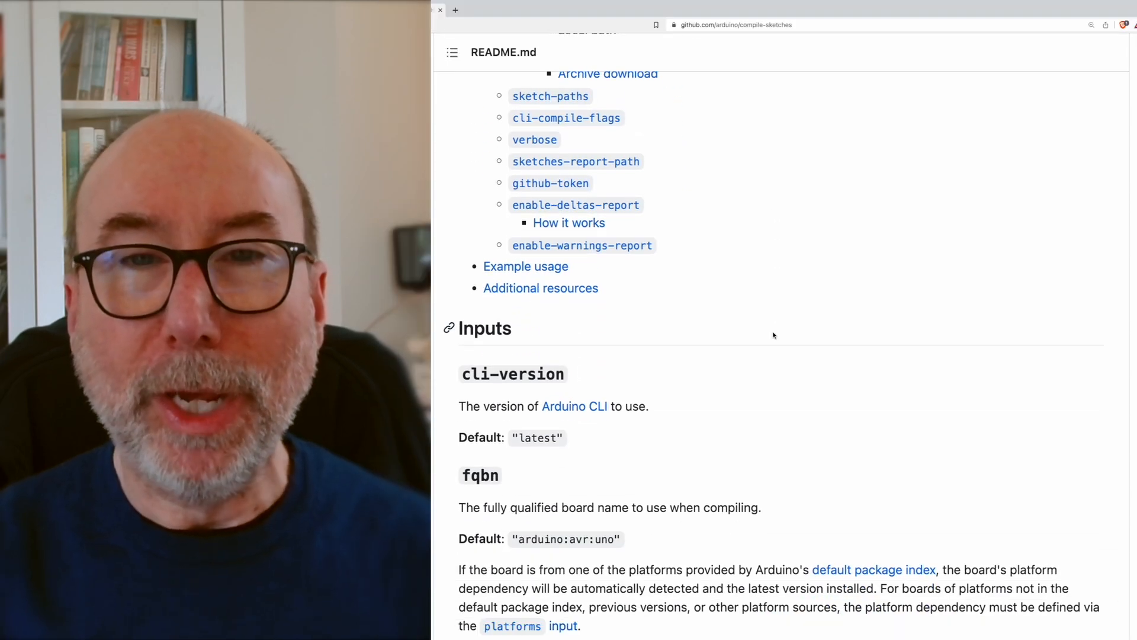
# Step: List all installable boards with their FQBNs via 'arduino-cli board listall | more' and quit the pager
pyautogui.scroll(-3)
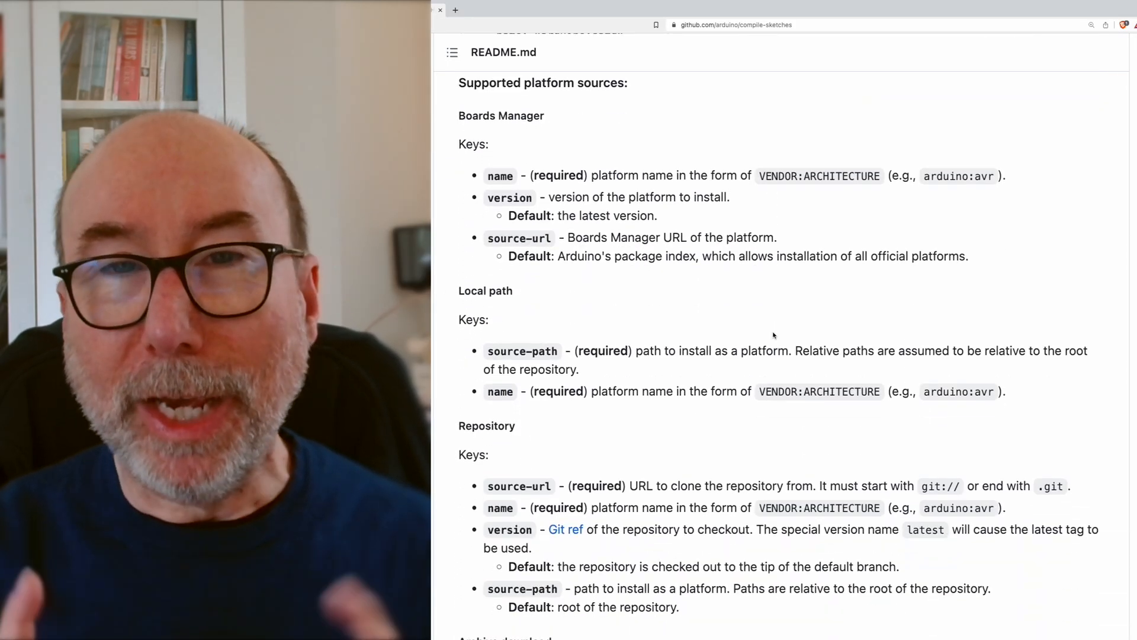
pyautogui.scroll(3)
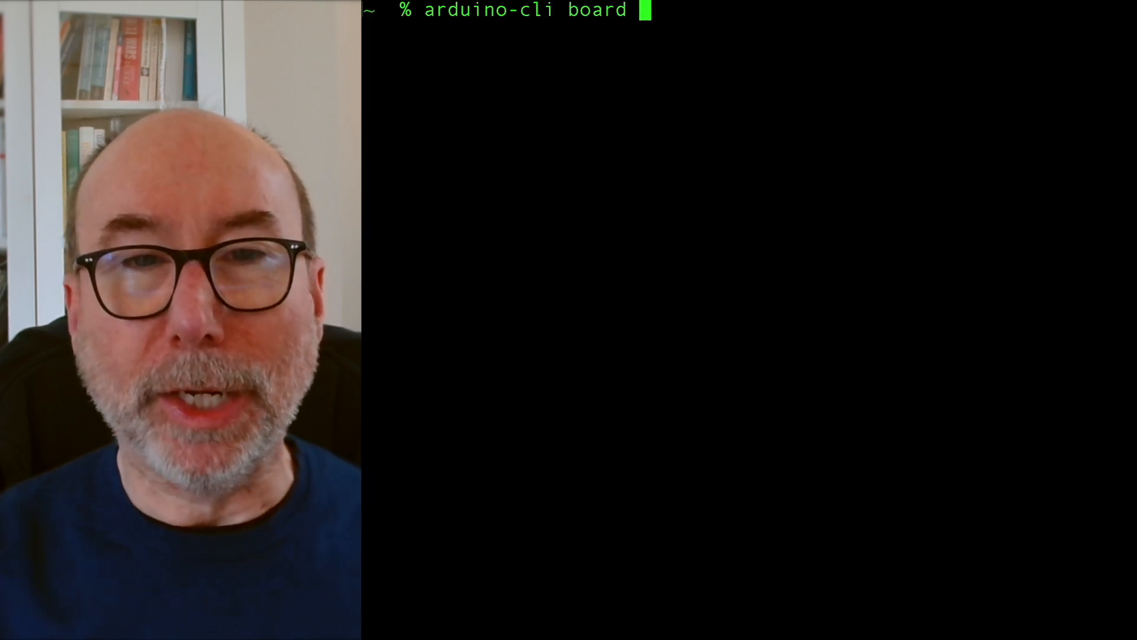
pyautogui.write('list')
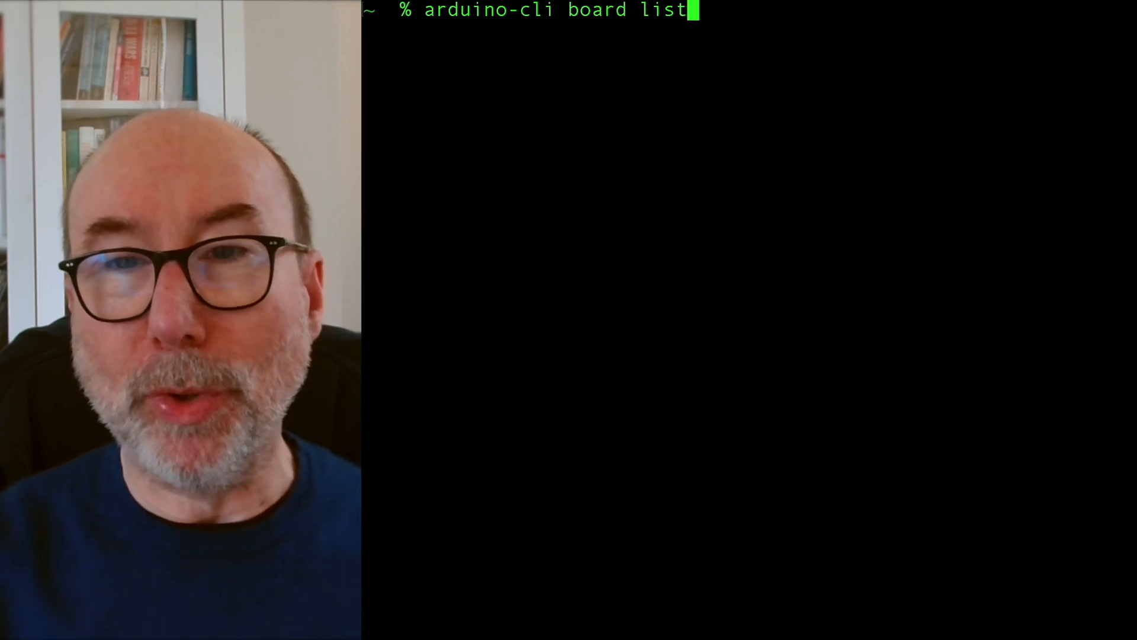
pyautogui.write('all | more')
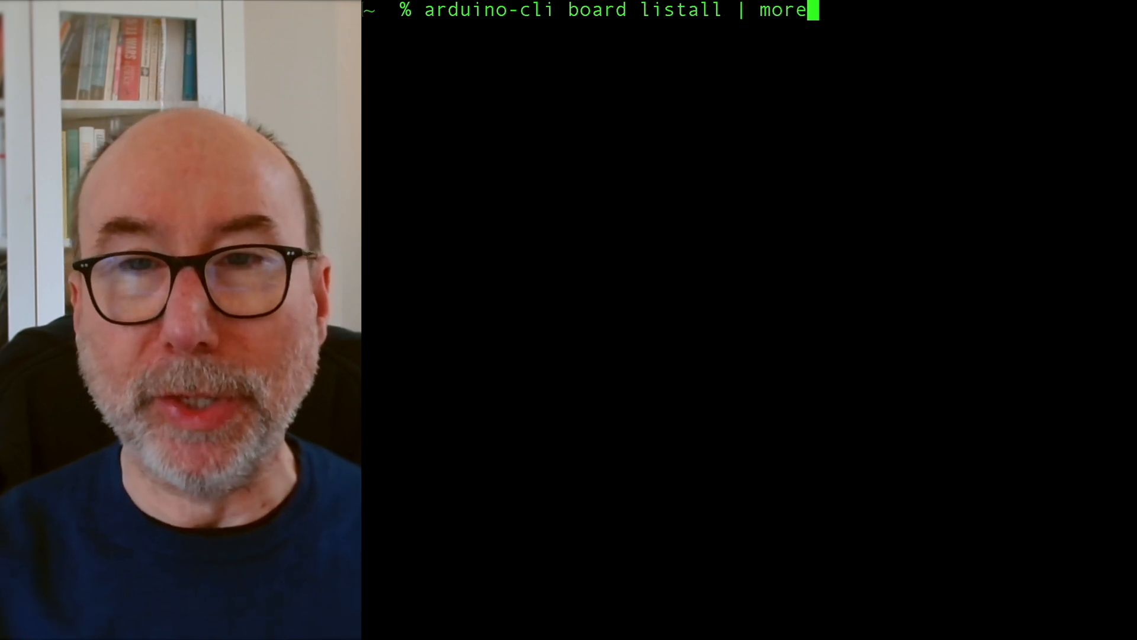
pyautogui.press('Return')
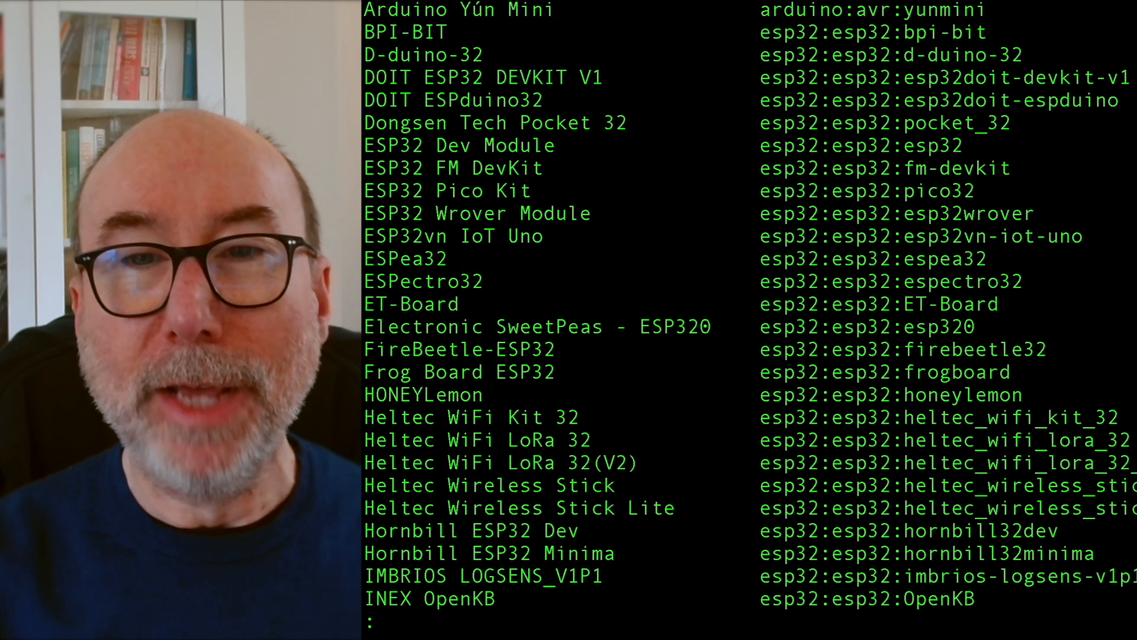
pyautogui.scroll(-3)
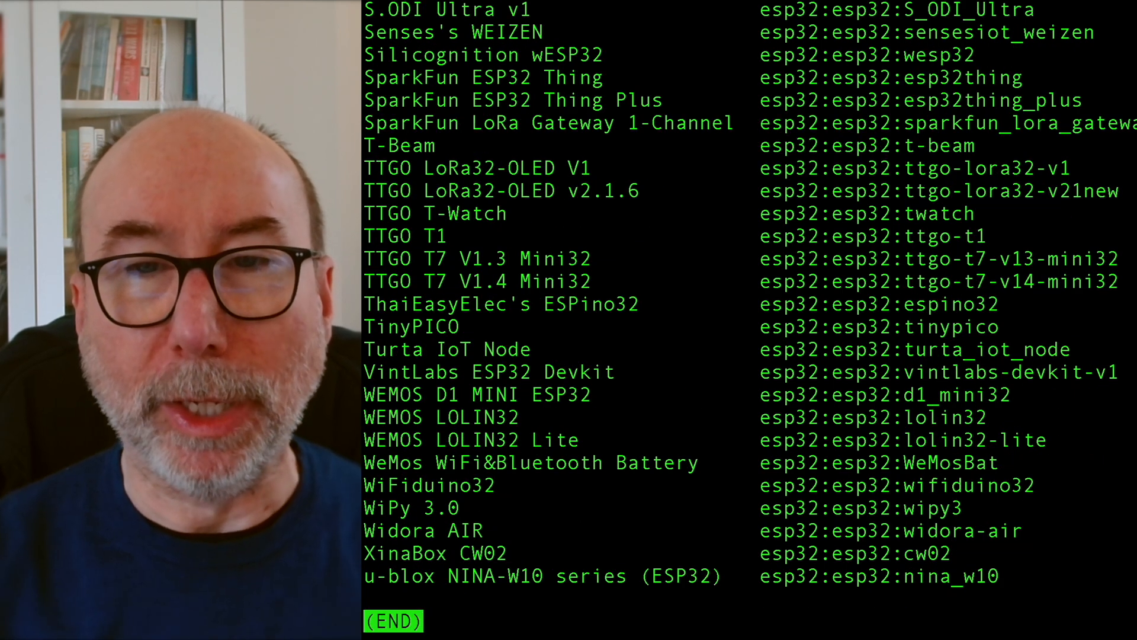
pyautogui.press('q')
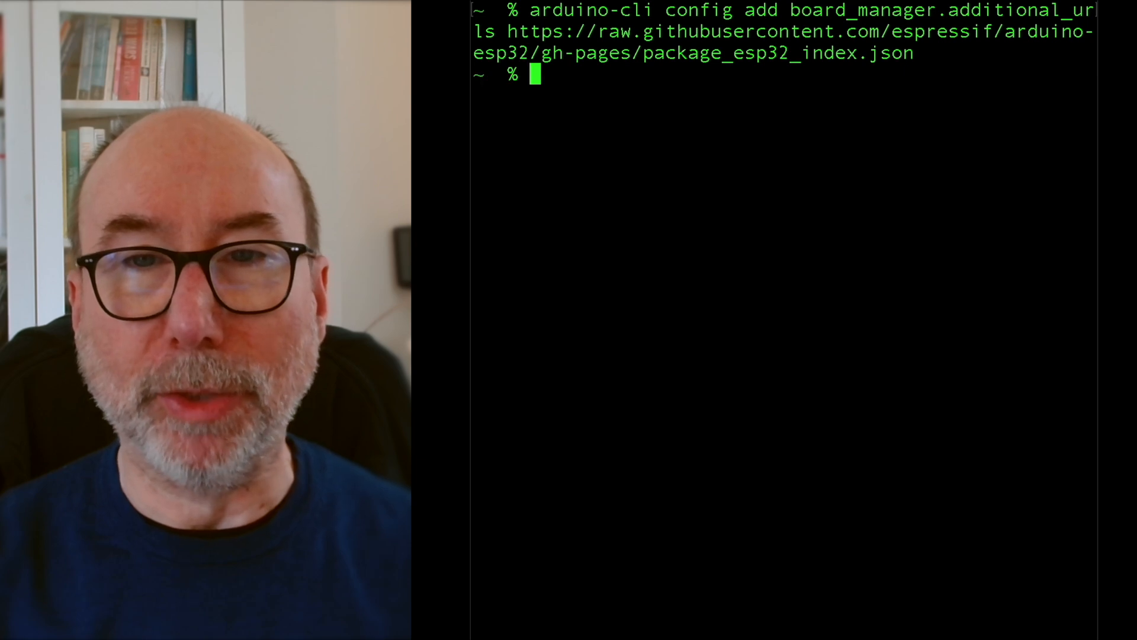
# Step: Refresh the board index with 'arduino-cli core update-index'
pyautogui.write('arduino-cli core update-index')
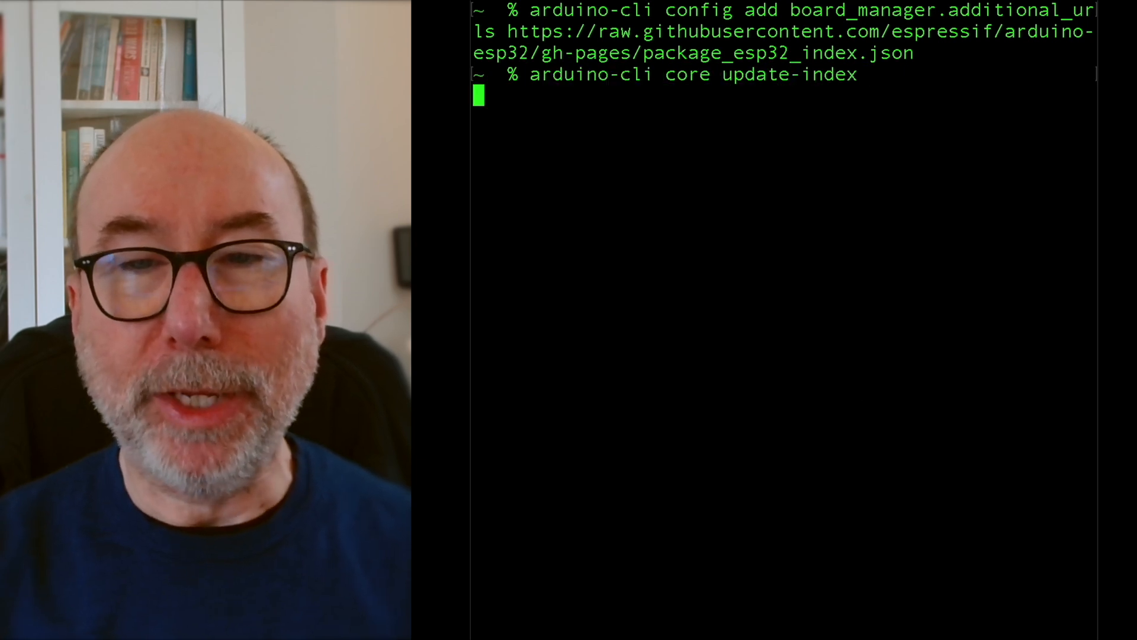
pyautogui.press('Return')
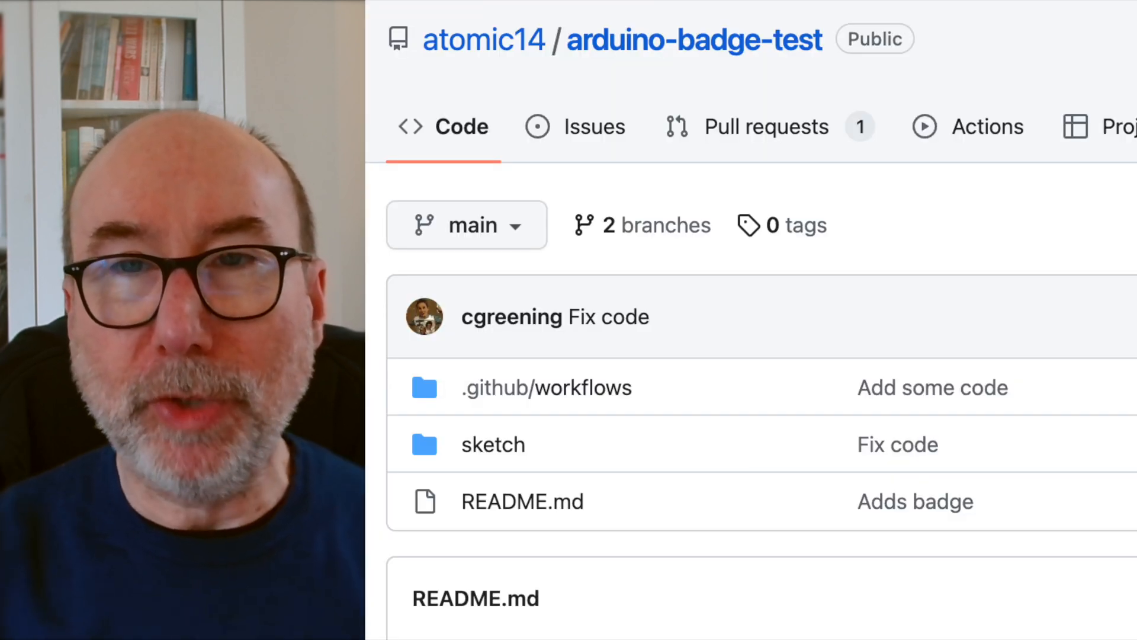
# Step: Create a status badge for the Build Arduino Sketch workflow and inspect the 'Some broken code' run
pyautogui.click(987, 127)
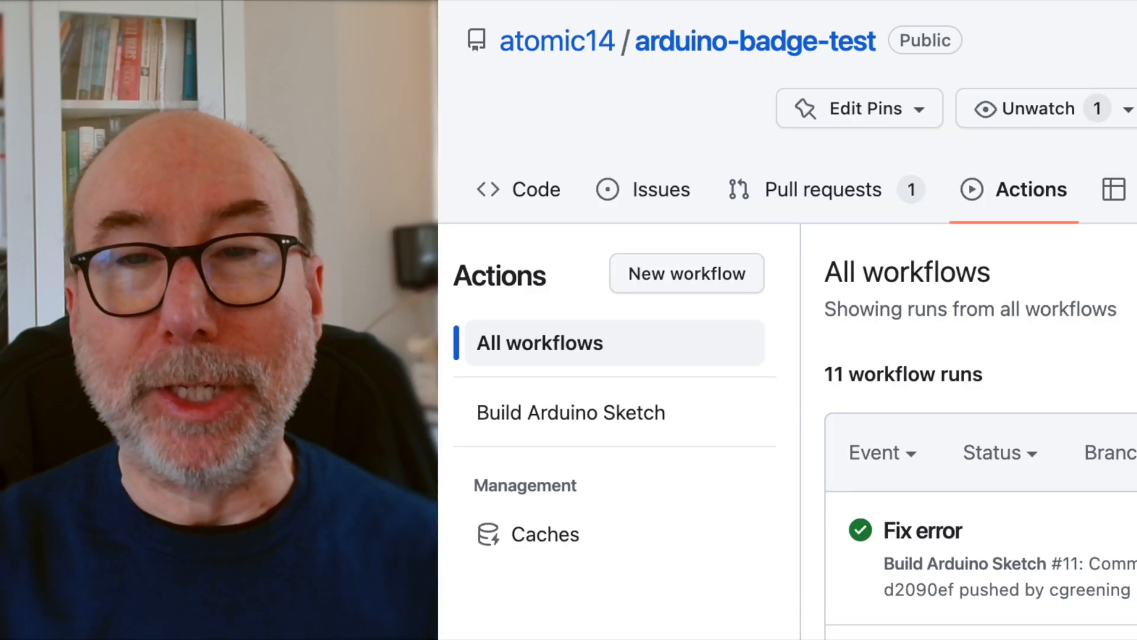
pyautogui.click(1088, 246)
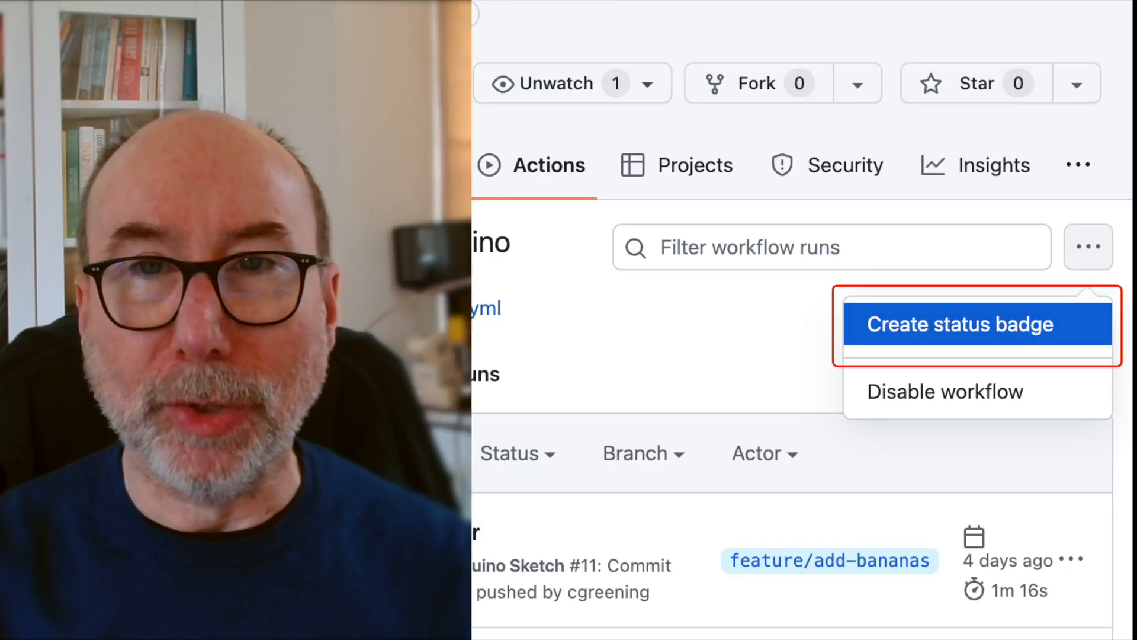
pyautogui.click(958, 323)
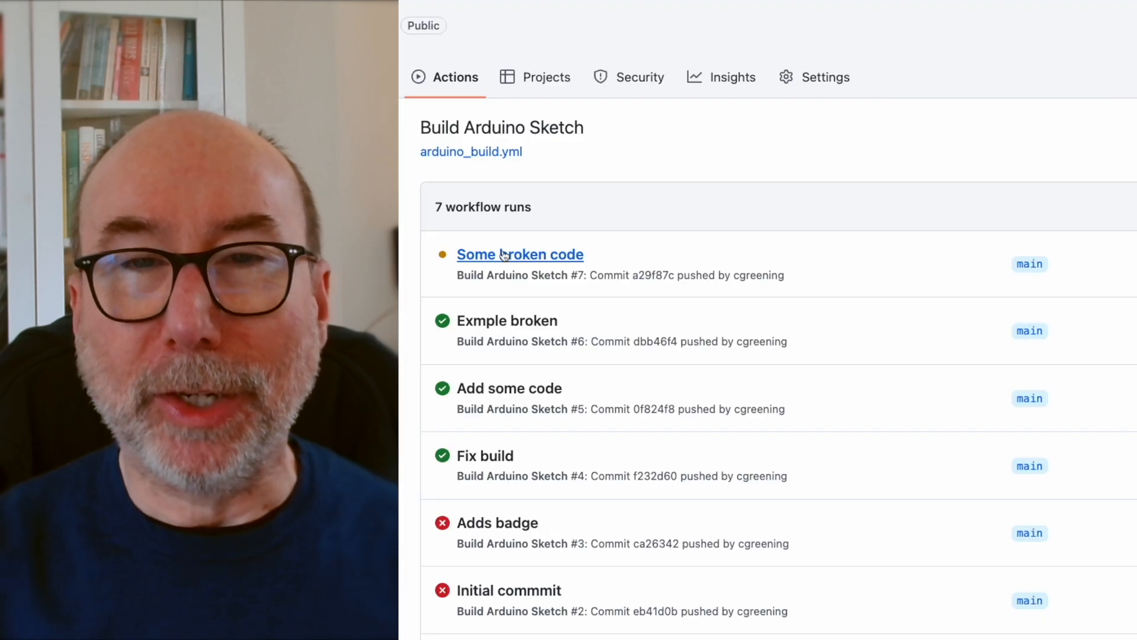
pyautogui.click(519, 253)
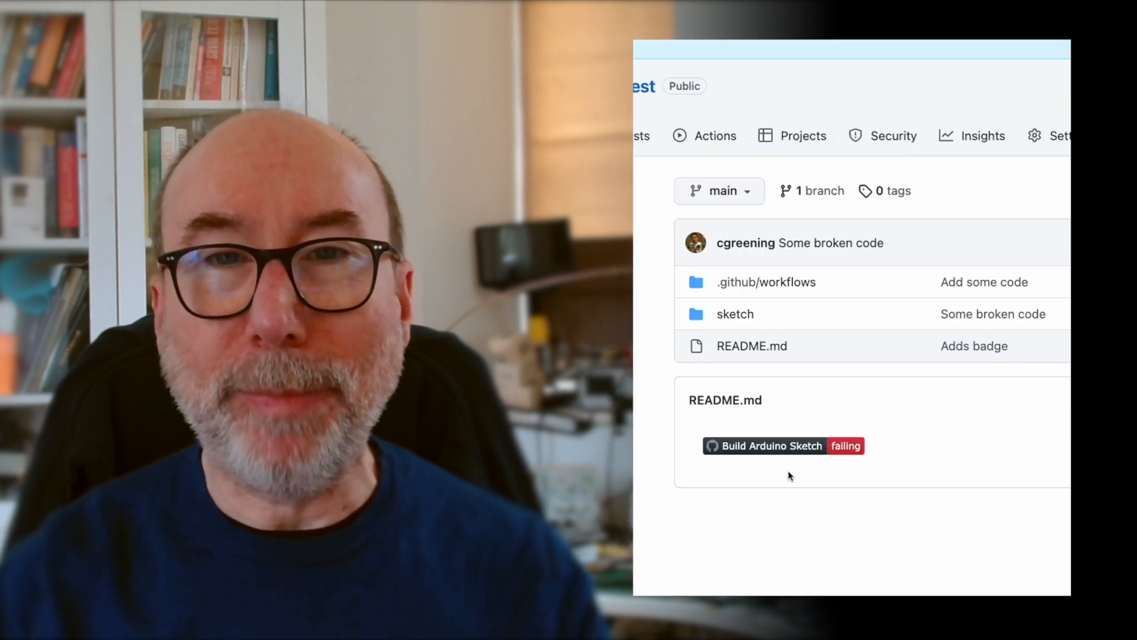
pyautogui.moveTo(824, 450)
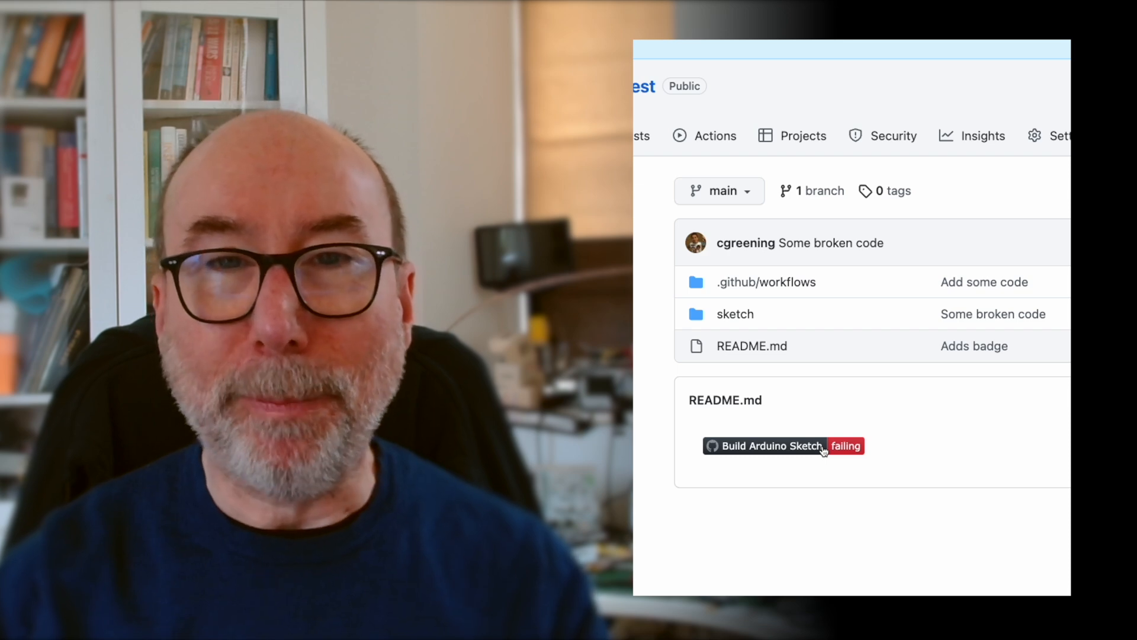
pyautogui.click(769, 445)
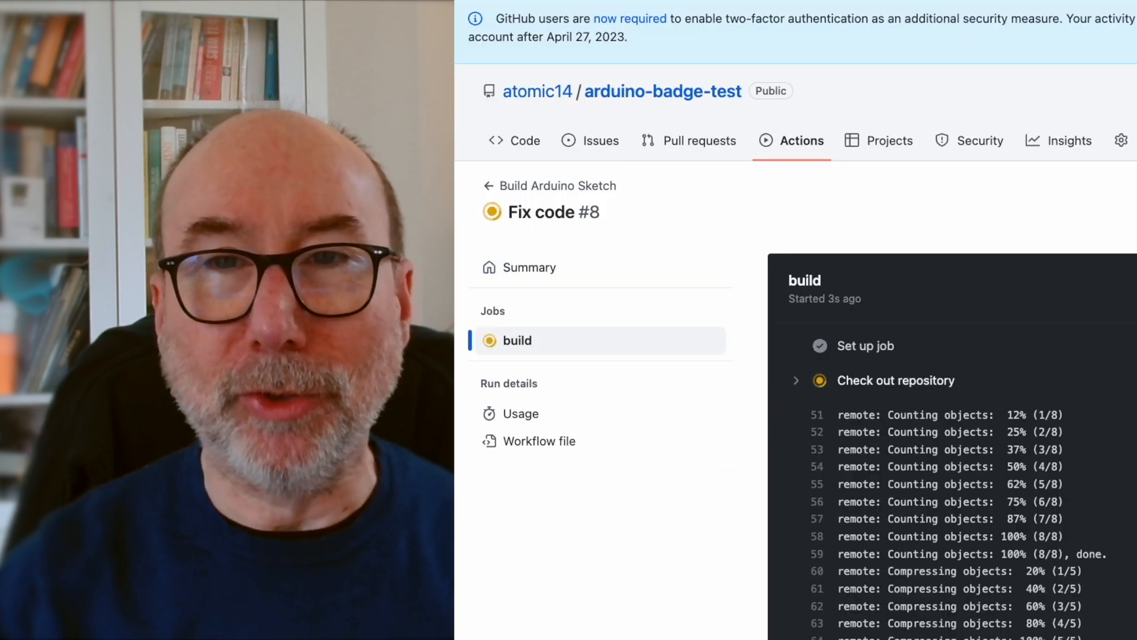
pyautogui.scroll(-3)
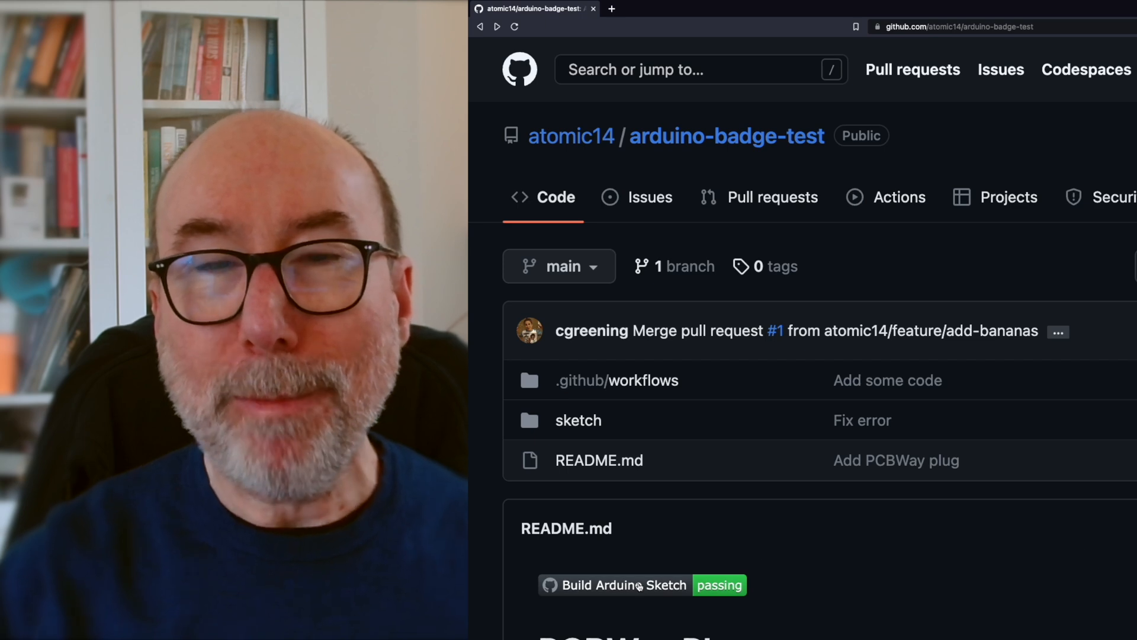
pyautogui.scroll(-3)
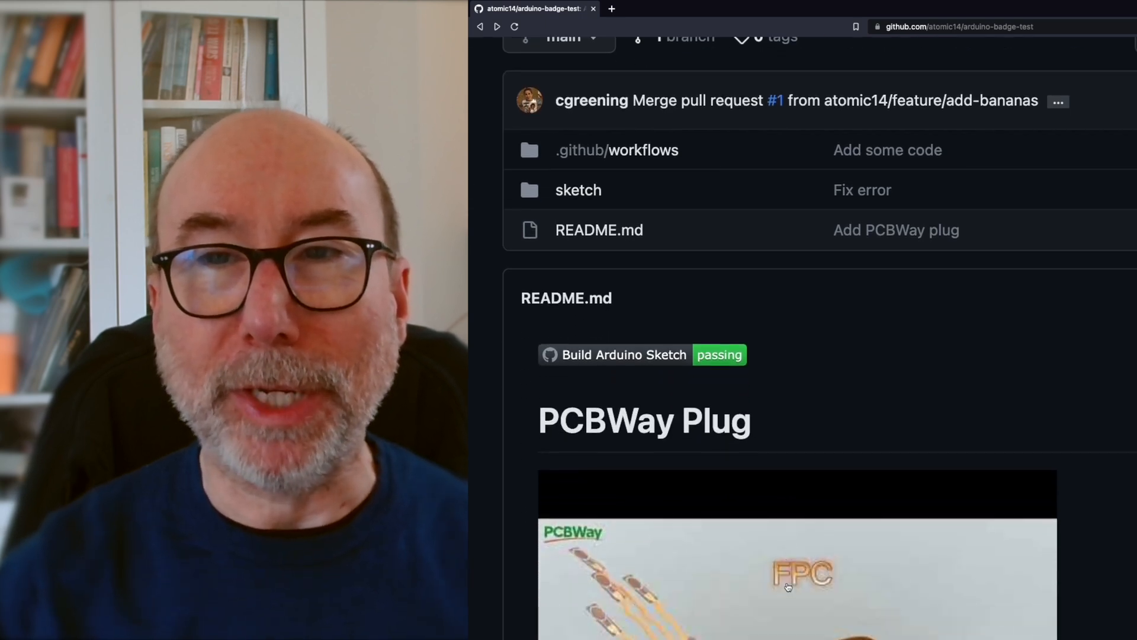
pyautogui.scroll(-3)
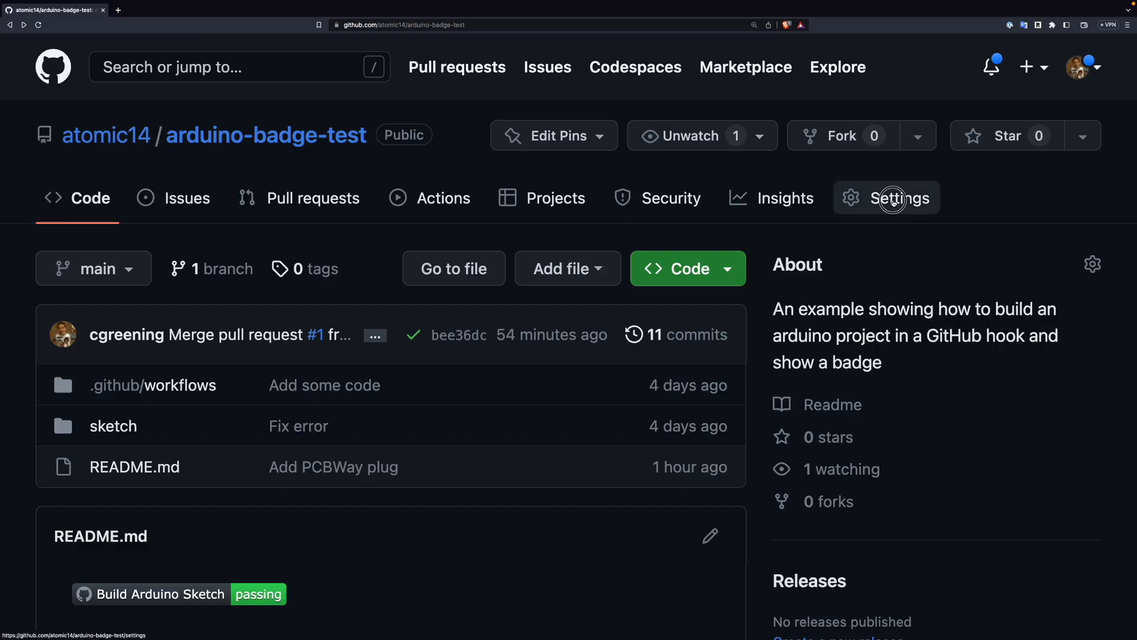
# Step: Start a new branch protection rule from the repository's Branches settings
pyautogui.click(901, 197)
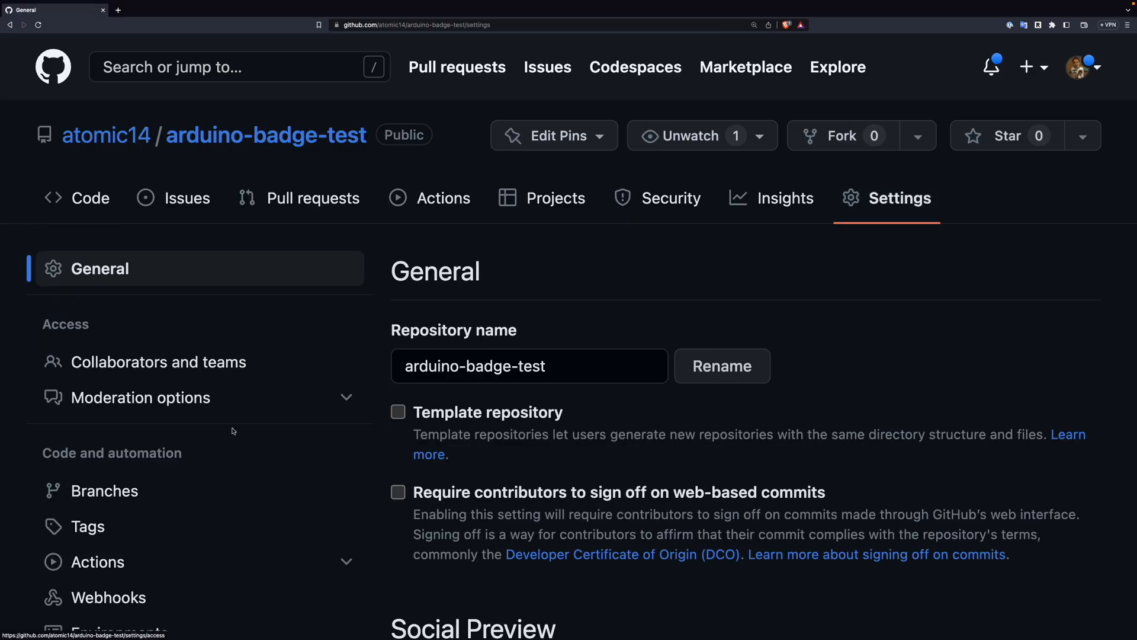
pyautogui.click(106, 490)
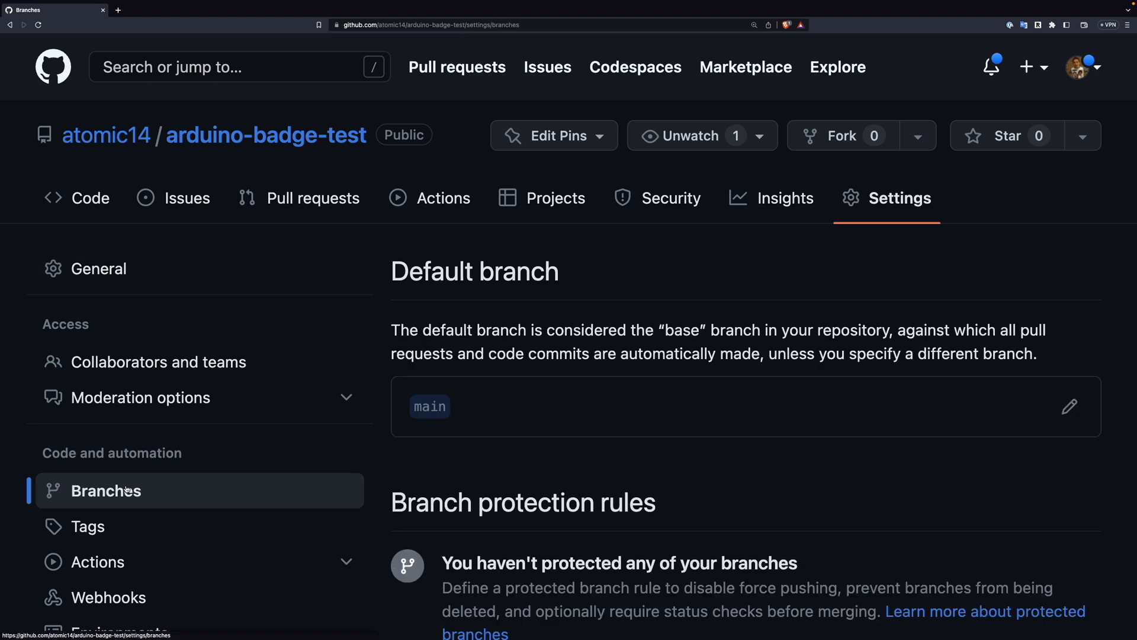
pyautogui.scroll(-3)
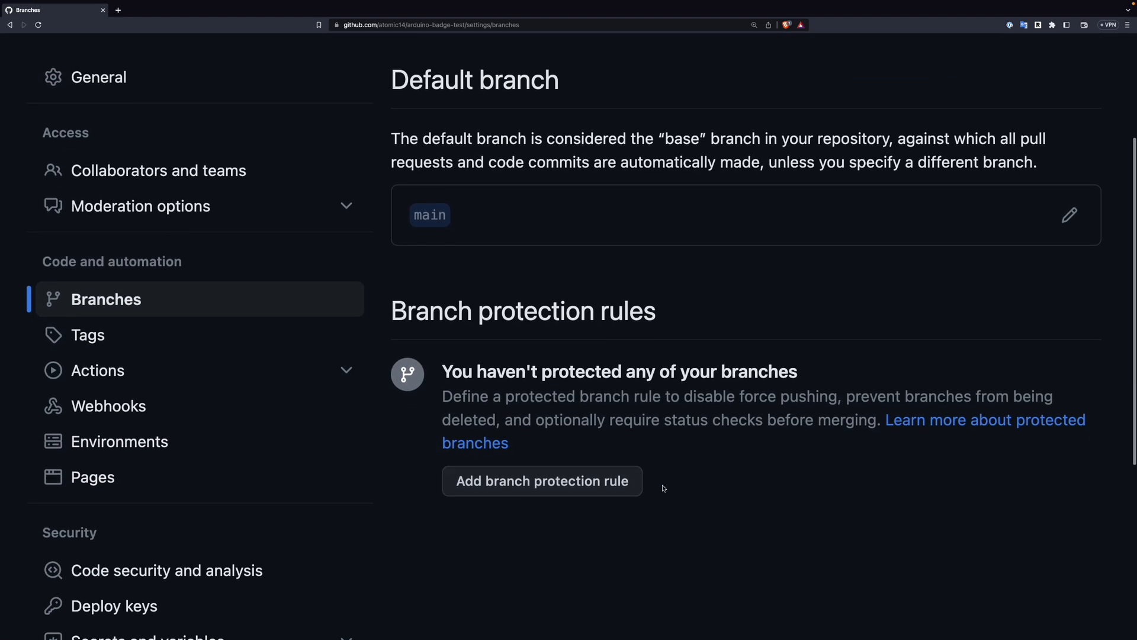
pyautogui.click(541, 480)
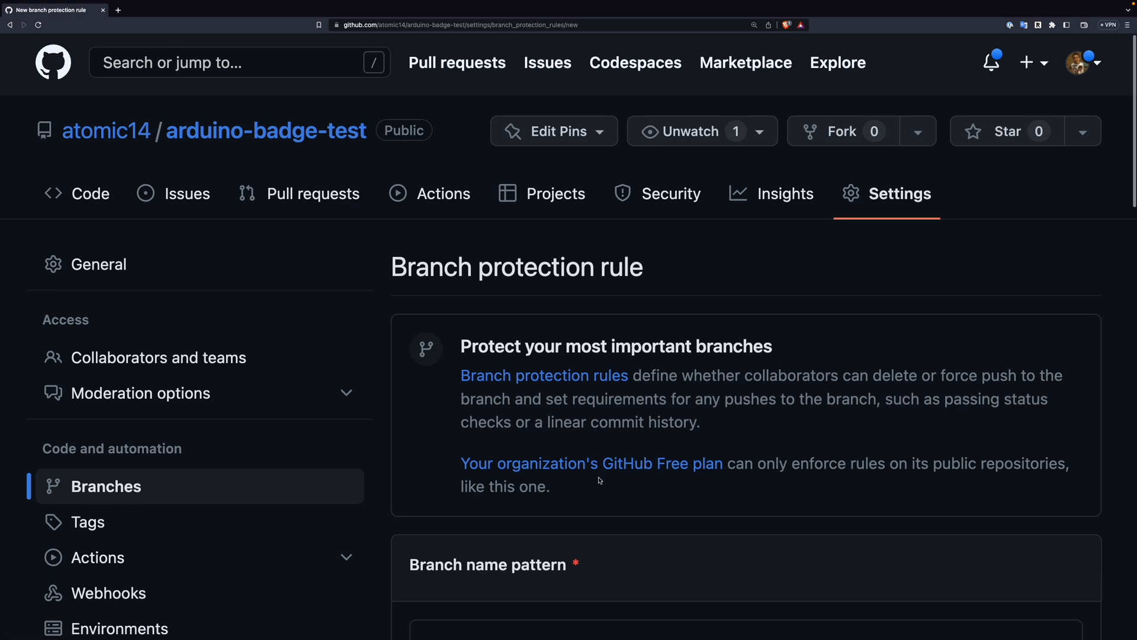
# Step: Target the 'main' branch, requiring a pull request and passing status checks before merging
pyautogui.scroll(-3)
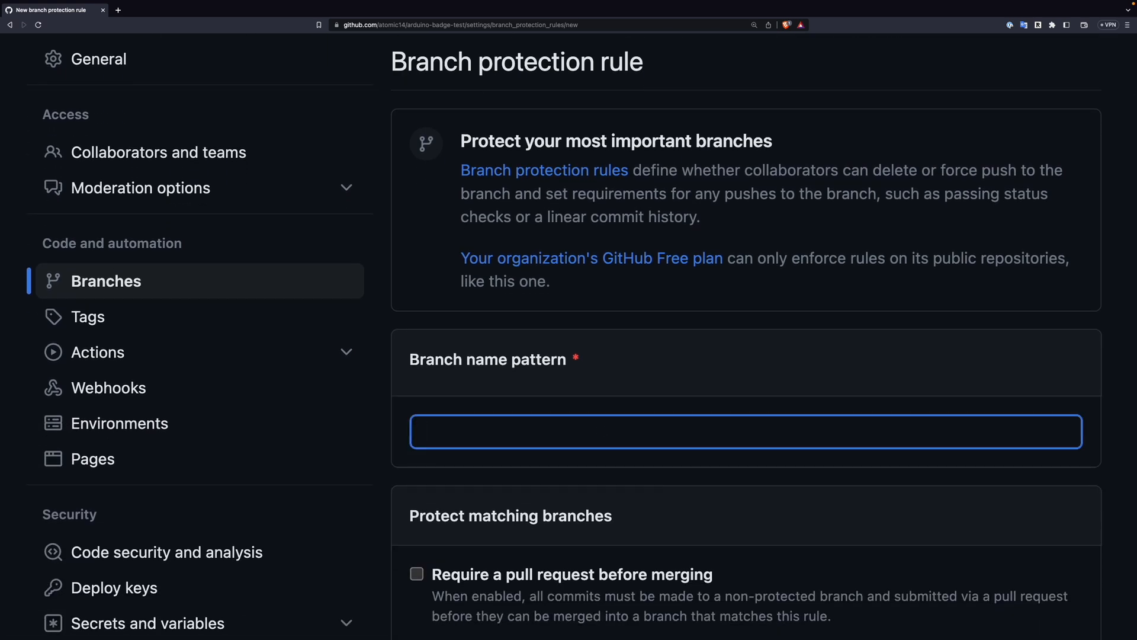
pyautogui.write('main')
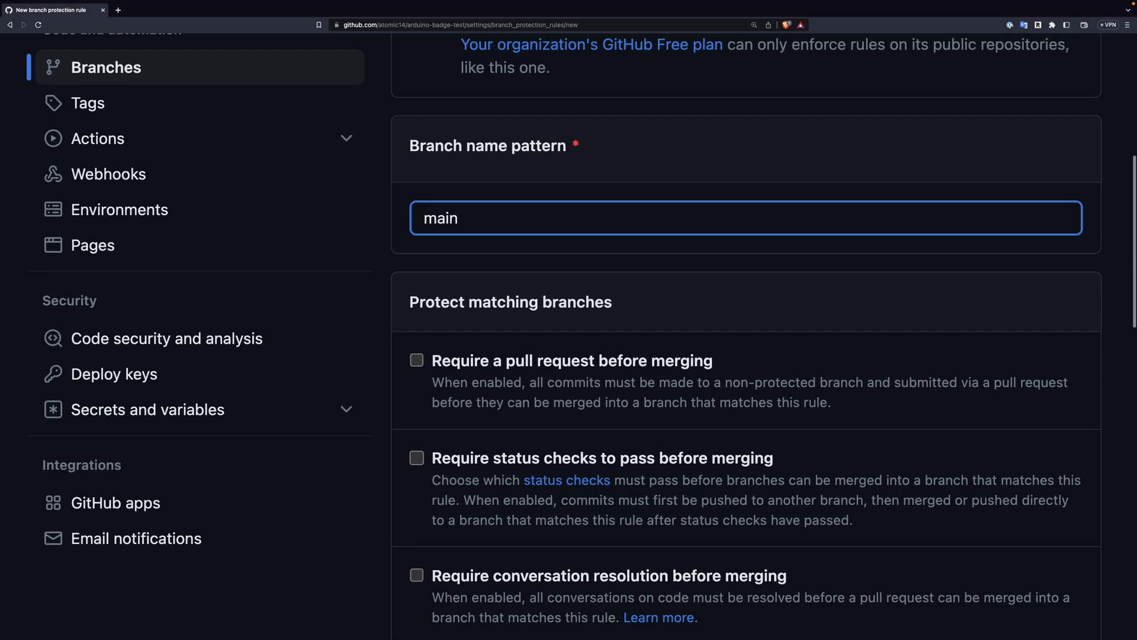
pyautogui.click(416, 360)
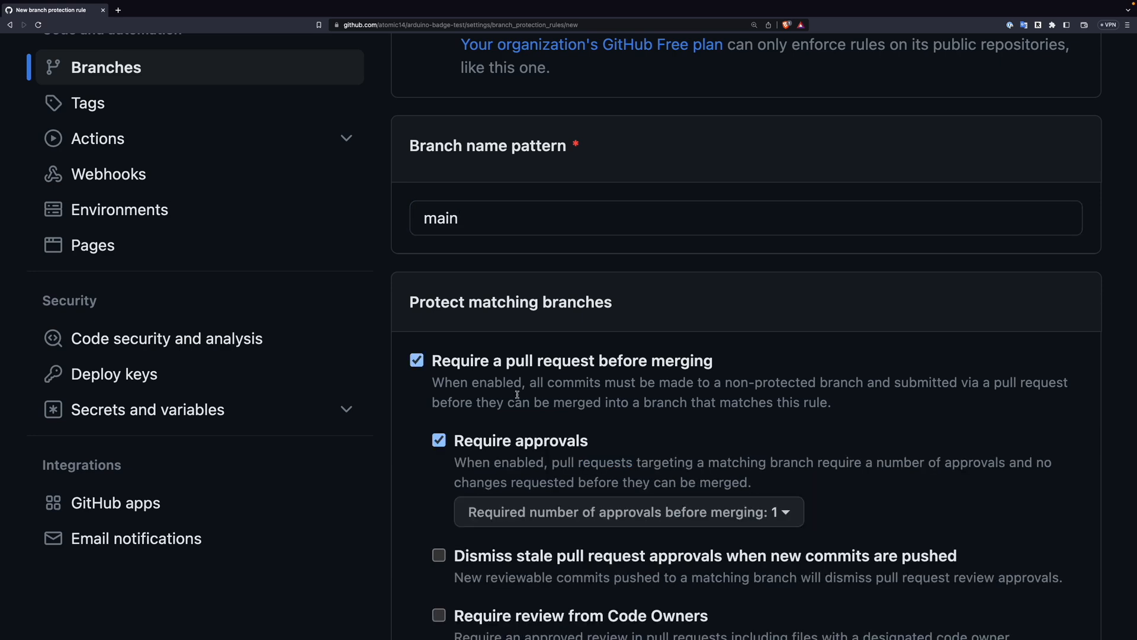
pyautogui.scroll(-3)
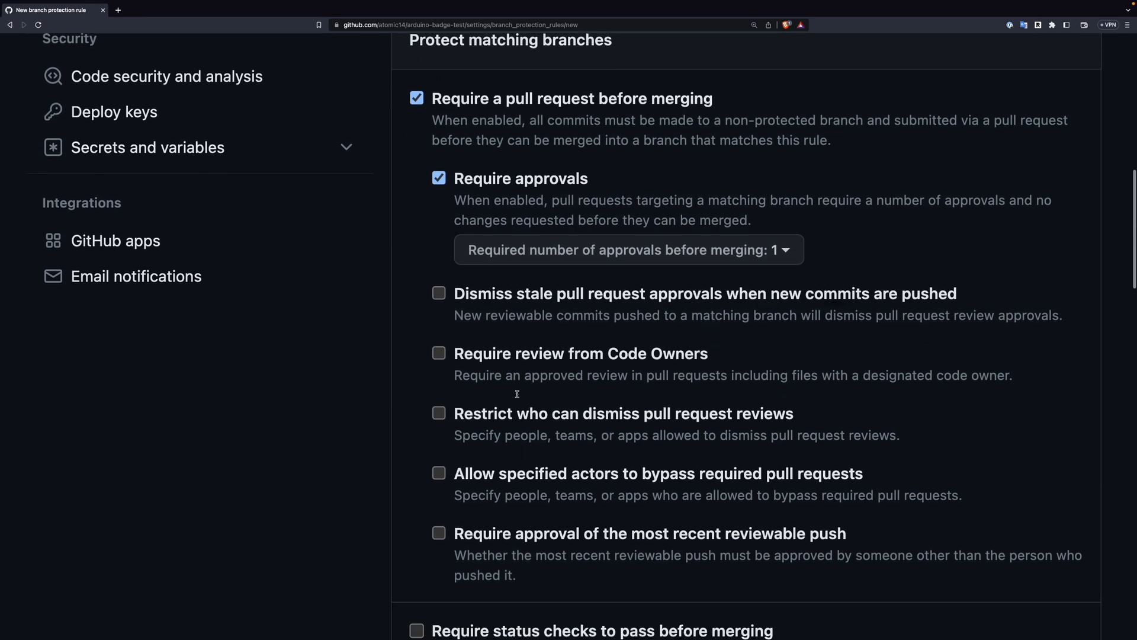
pyautogui.scroll(-3)
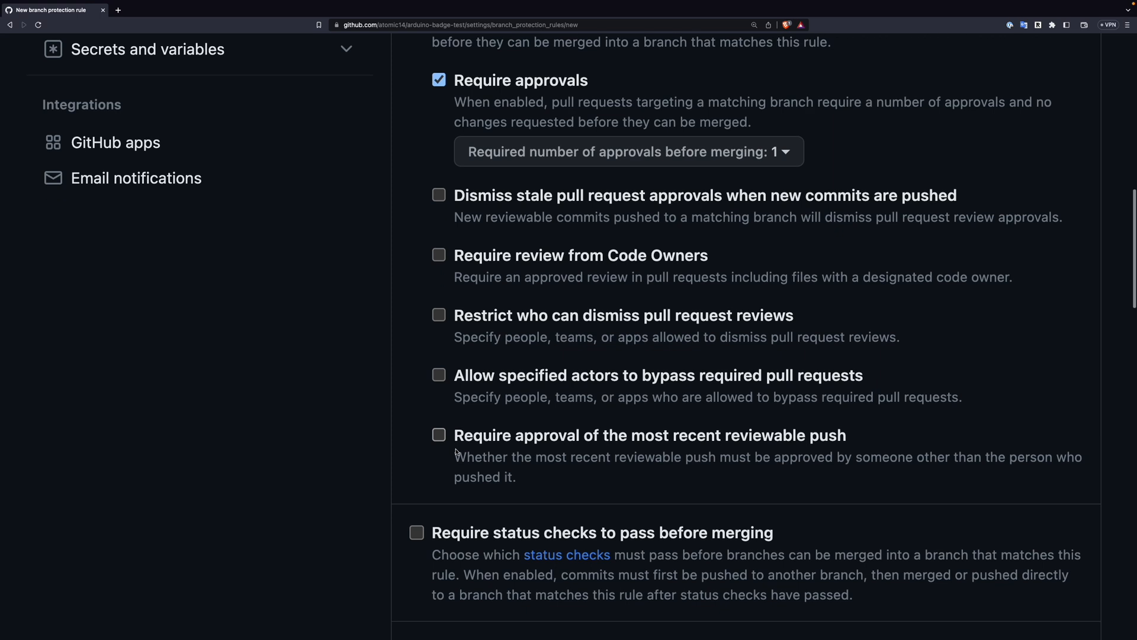
pyautogui.click(416, 532)
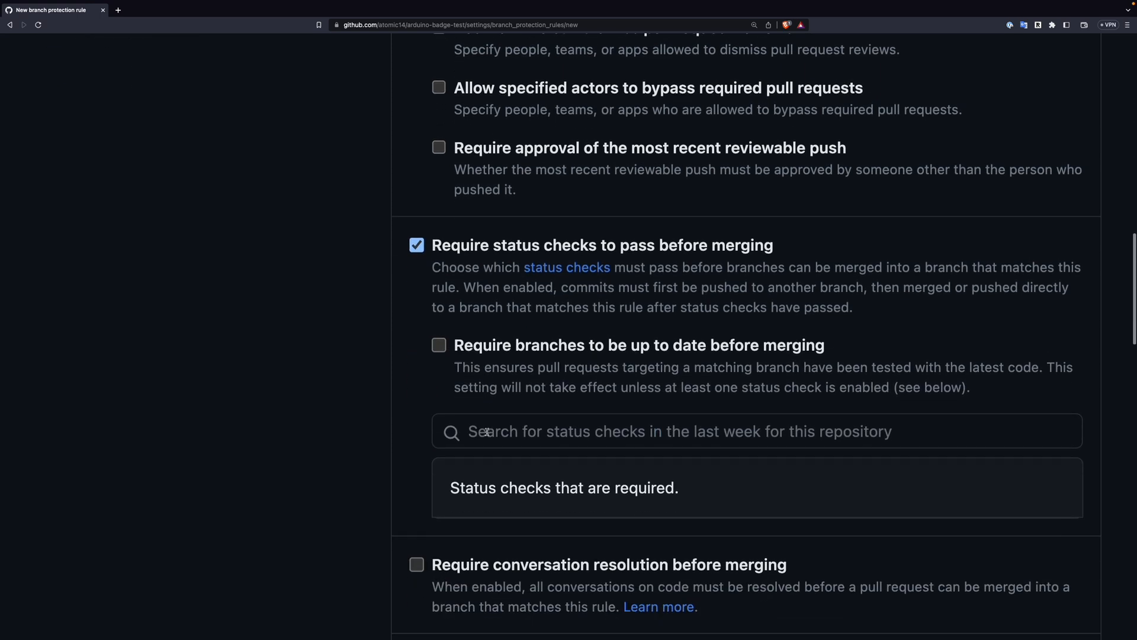
# Step: Add 'build' as a required status check and confirm GitHub Actions as its source
pyautogui.write('Buil')
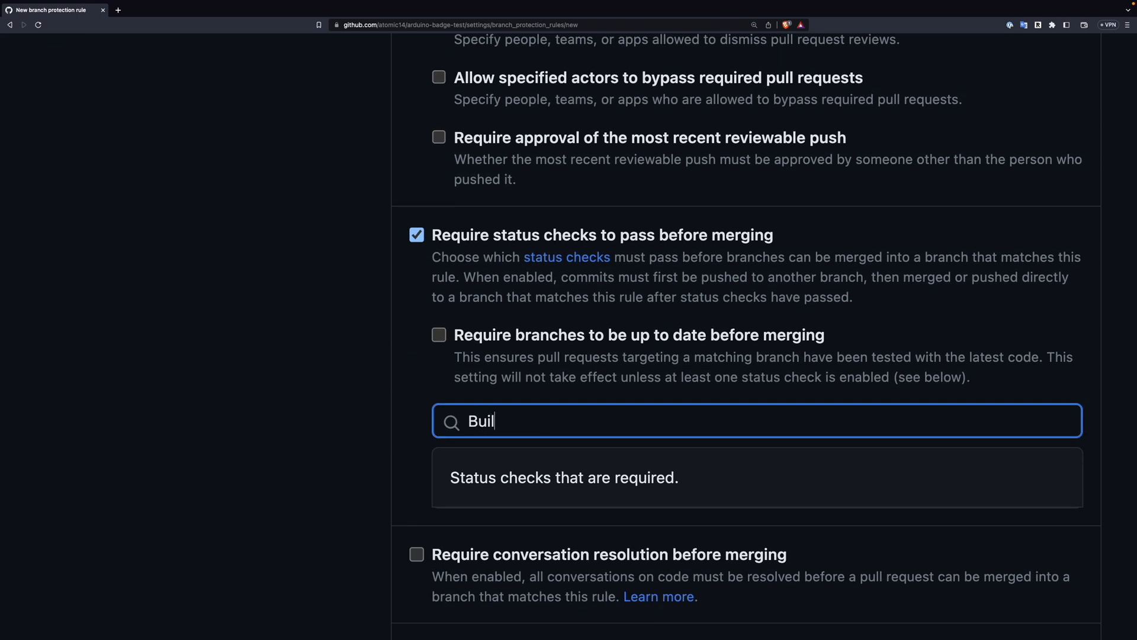
pyautogui.write('d')
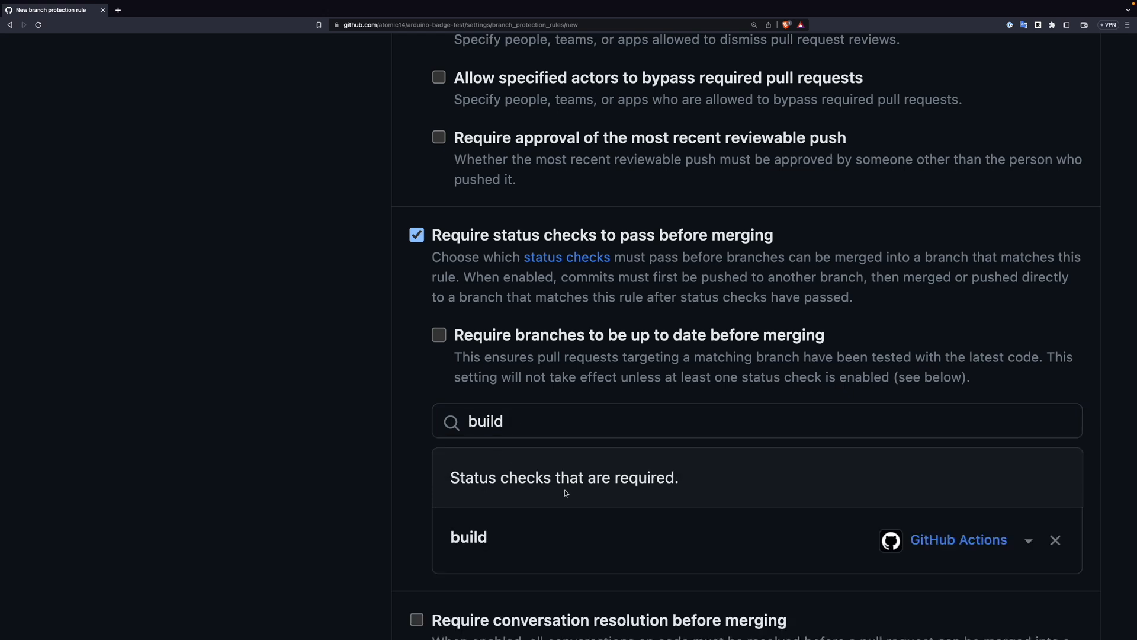
pyautogui.moveTo(754, 551)
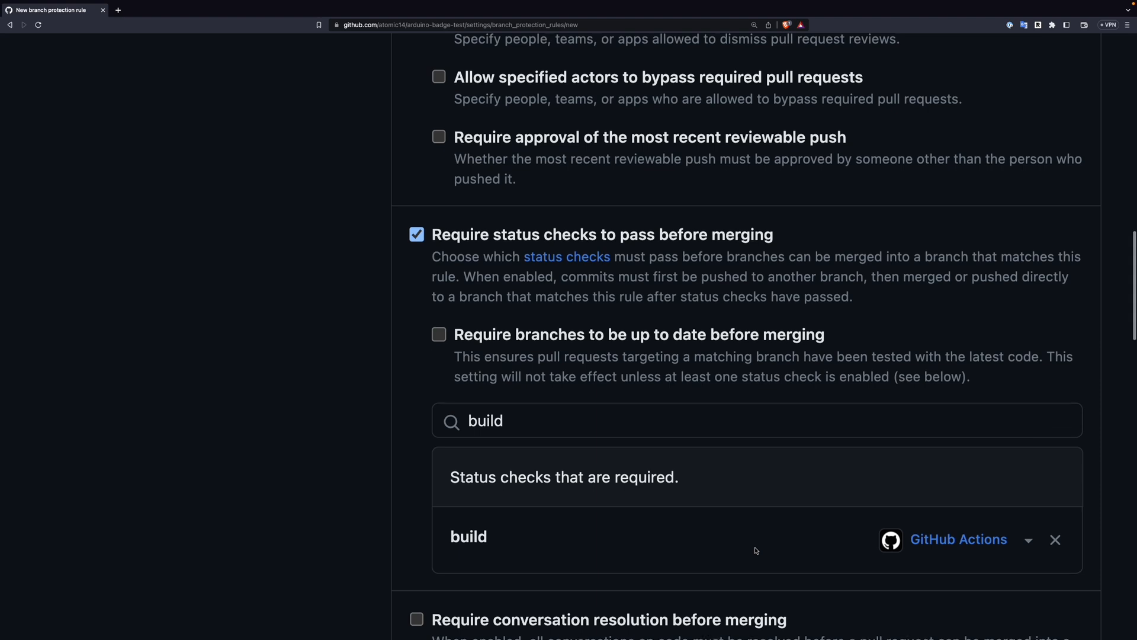
pyautogui.click(1028, 540)
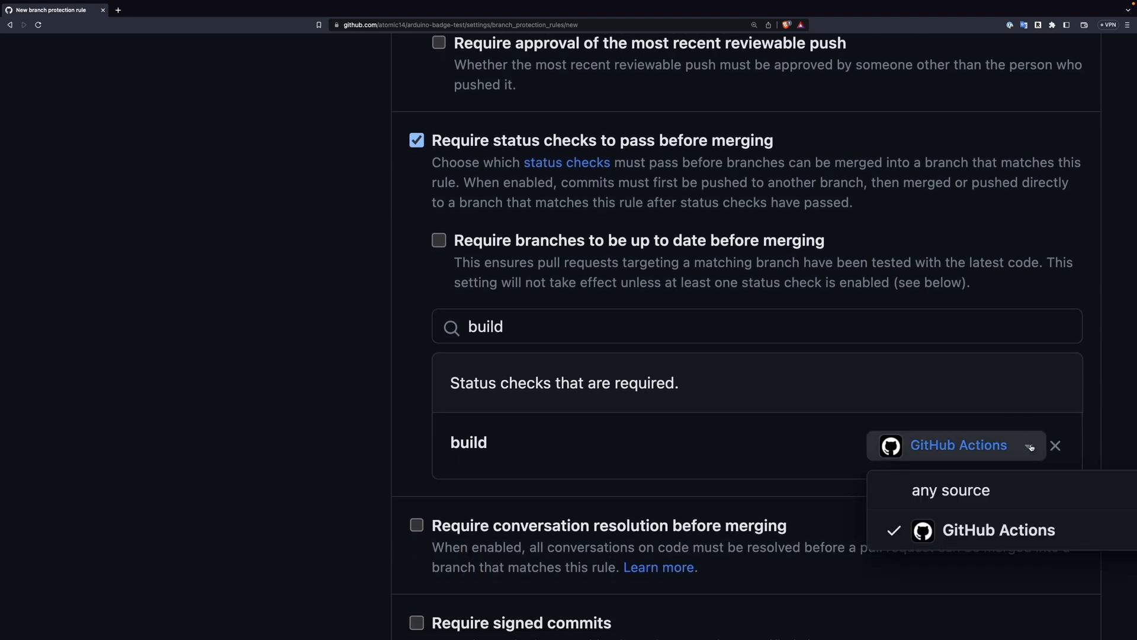